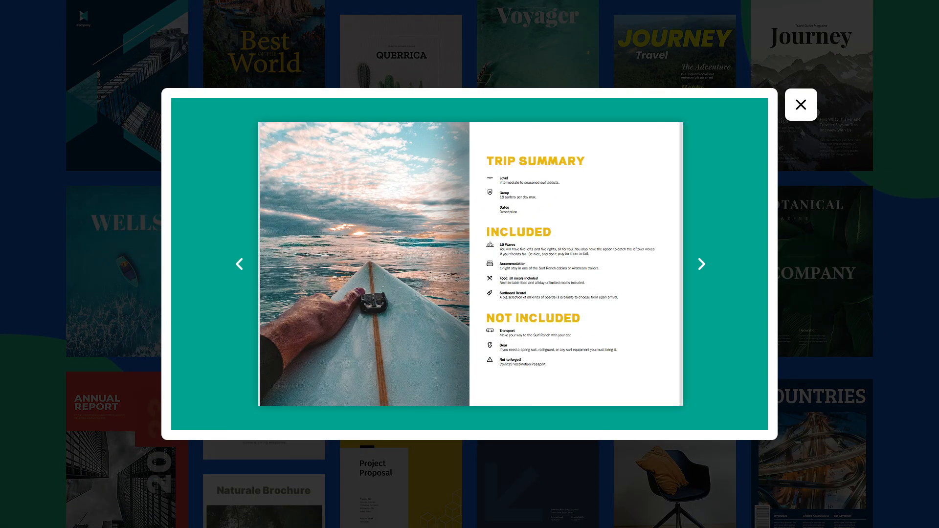
# - Close the surf trip template preview, copy its share link, and embed the space flipbook
pyautogui.click(800, 104)
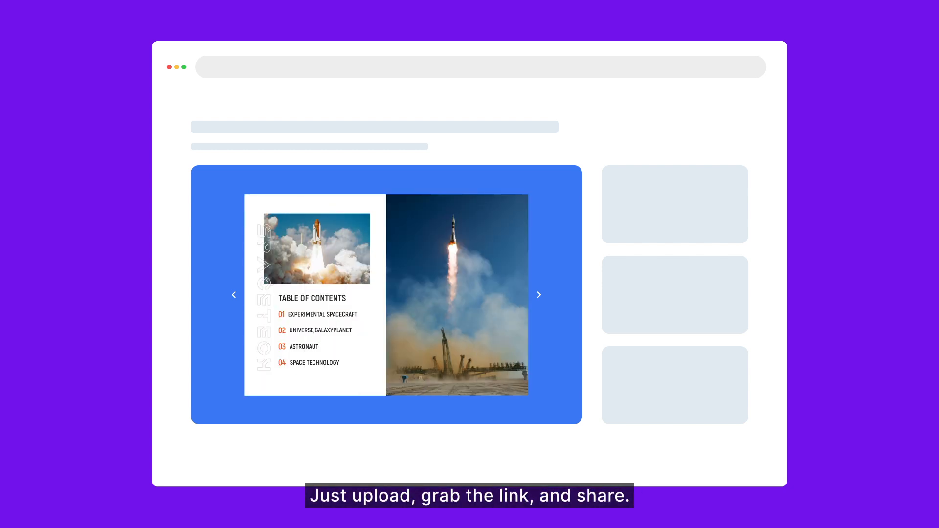
pyautogui.click(539, 294)
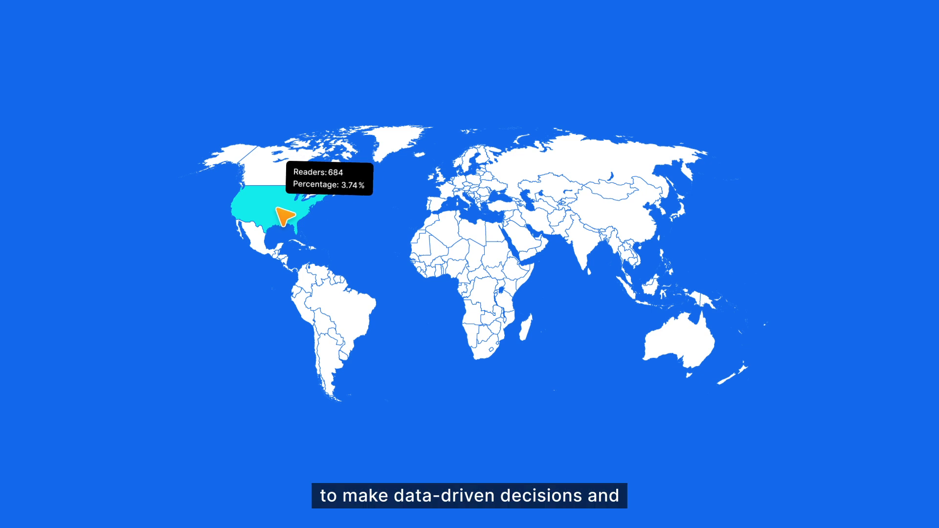
pyautogui.moveTo(496, 302)
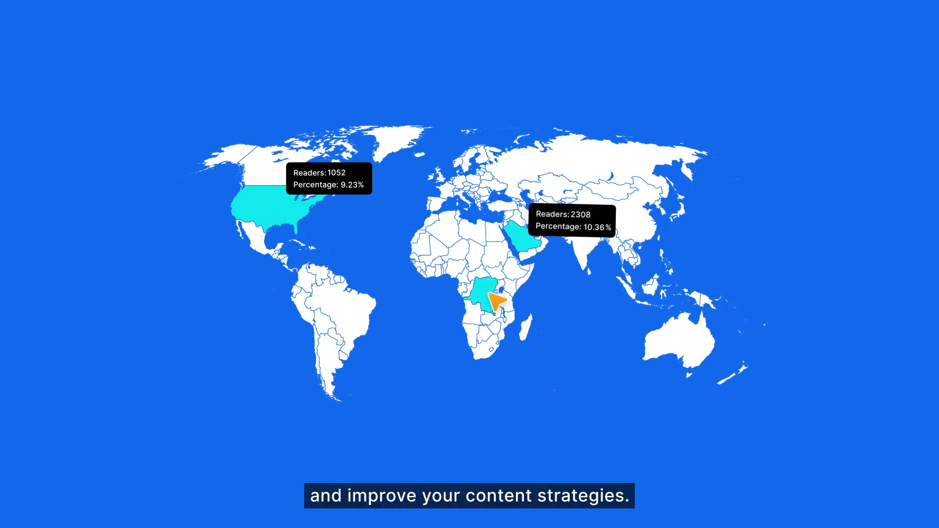
pyautogui.moveTo(494, 303)
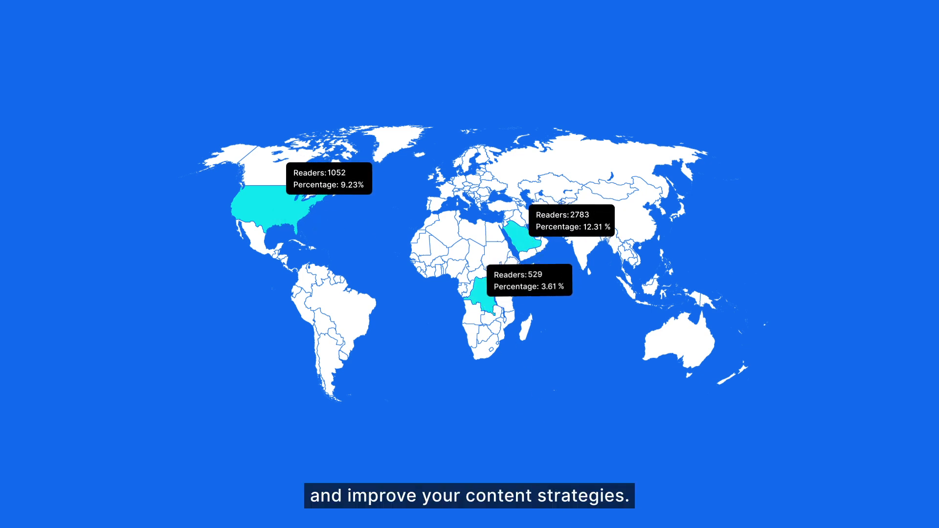